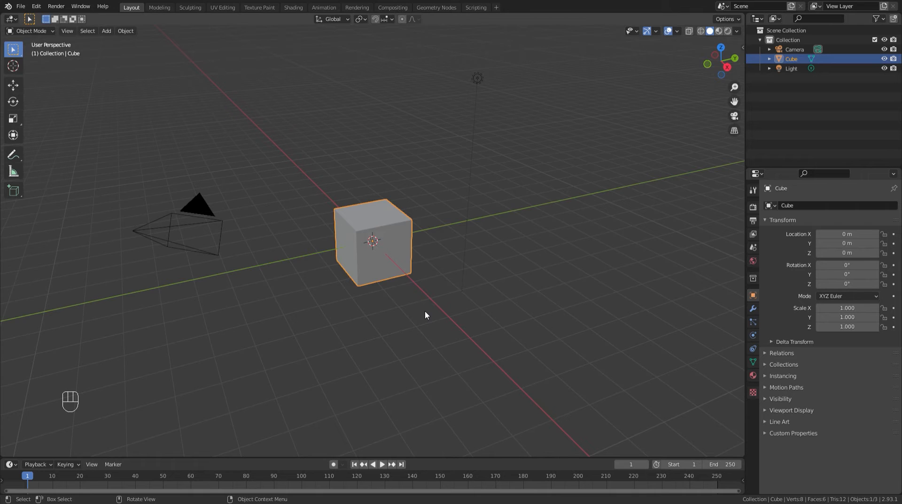
{"action": "mouse_move", "coordinate": [341, 155]}
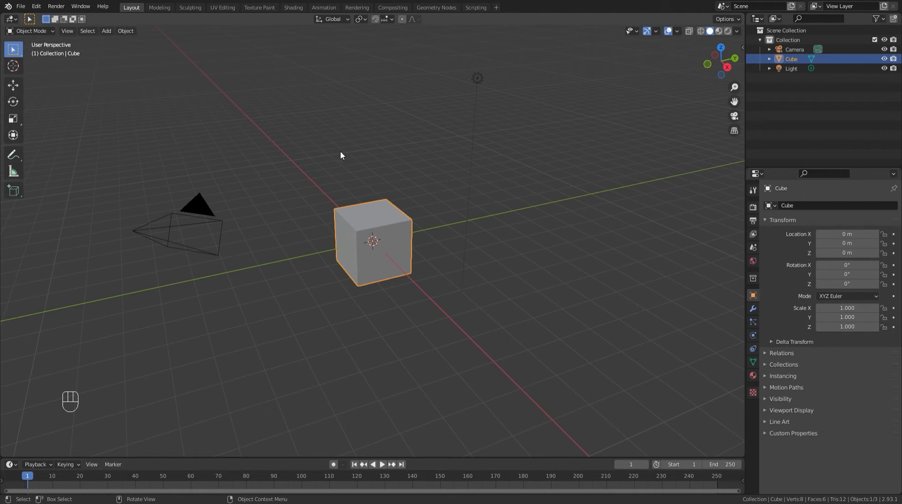
{"action": "mouse_move", "coordinate": [521, 307]}
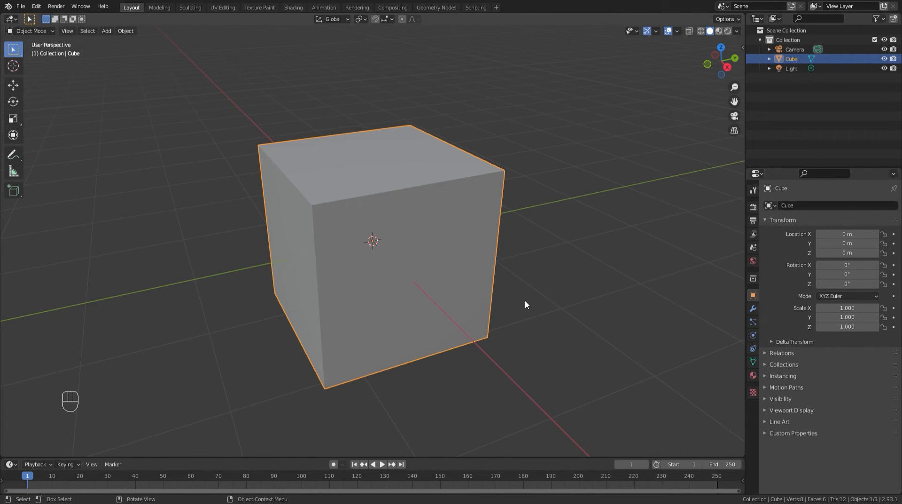
In Edit Mode with edge select, add two horizontal loop cuts around the cube's sides
{"action": "key", "text": "Tab"}
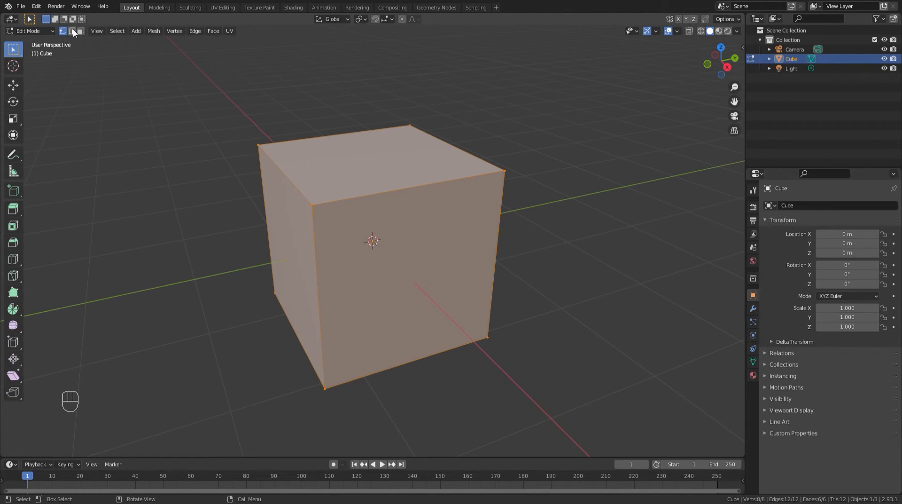
{"action": "left_click", "coordinate": [71, 30]}
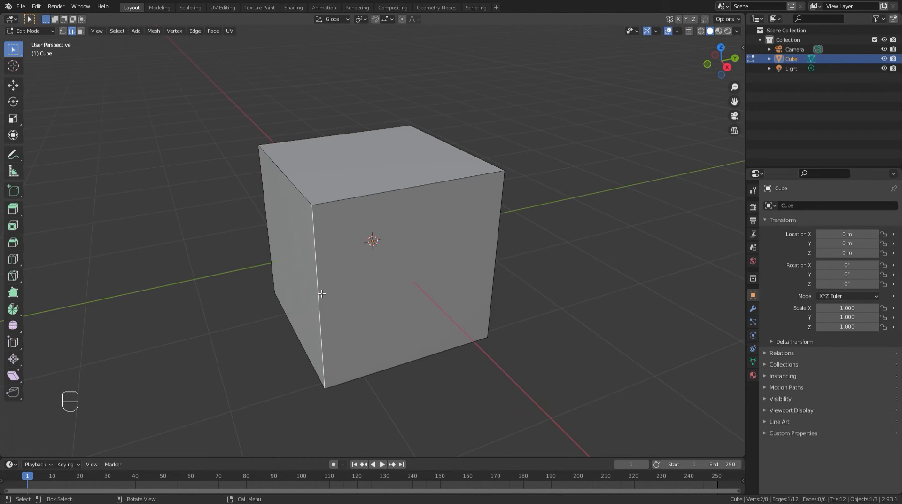
{"action": "key", "text": "ctrl+r"}
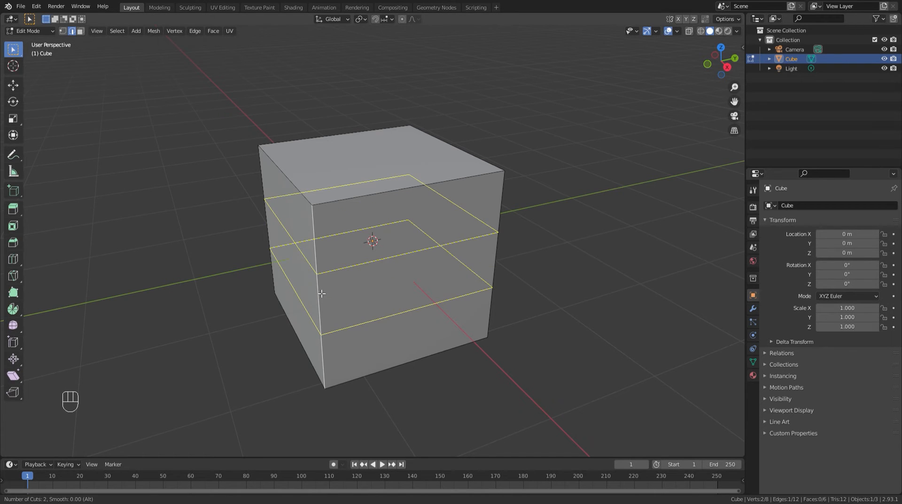
{"action": "left_click", "coordinate": [320, 293]}
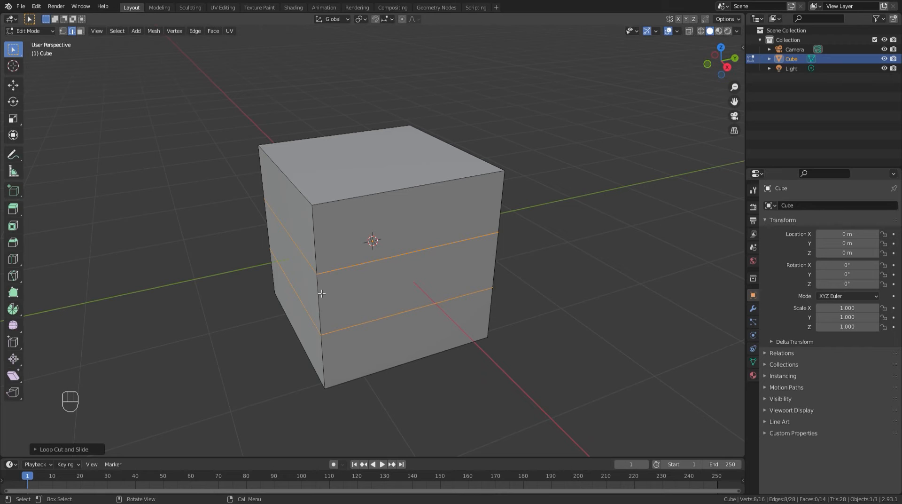
{"action": "mouse_move", "coordinate": [227, 121]}
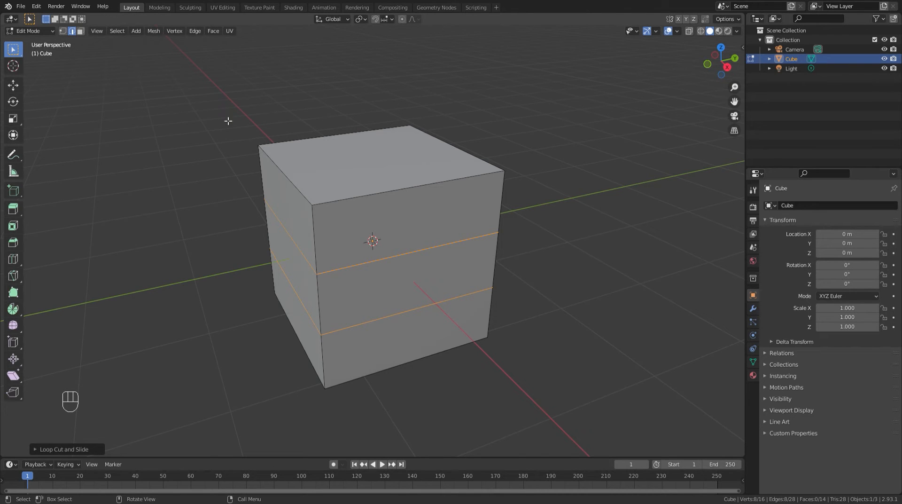
{"action": "mouse_move", "coordinate": [403, 197]}
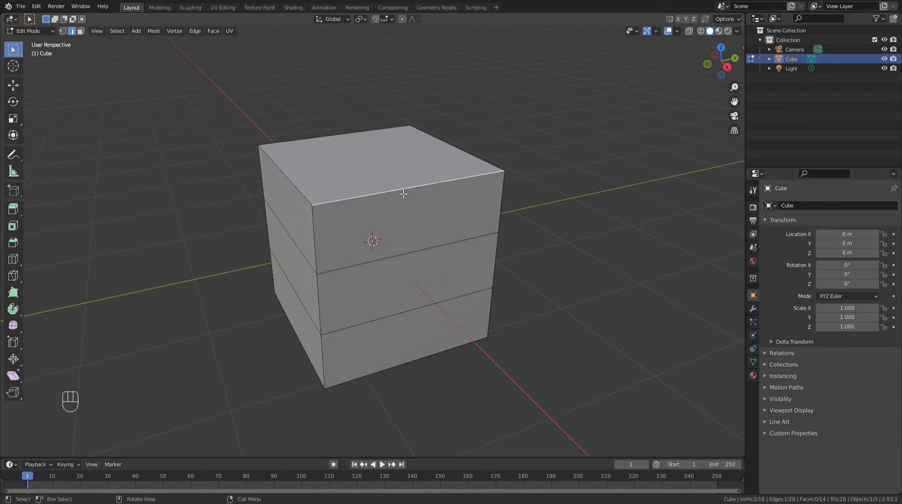
Add two vertical loop cuts and two more over the top so every face is a 3x3 grid
{"action": "key", "text": "ctrl+r"}
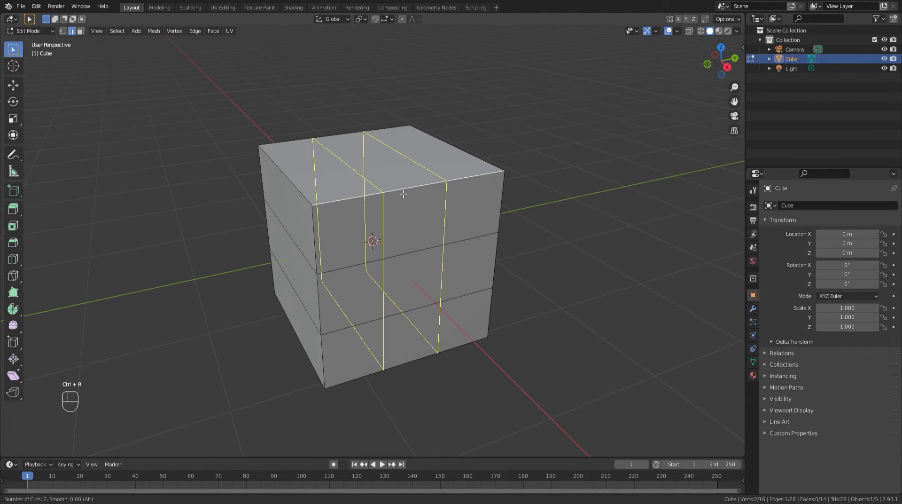
{"action": "left_click", "coordinate": [403, 193]}
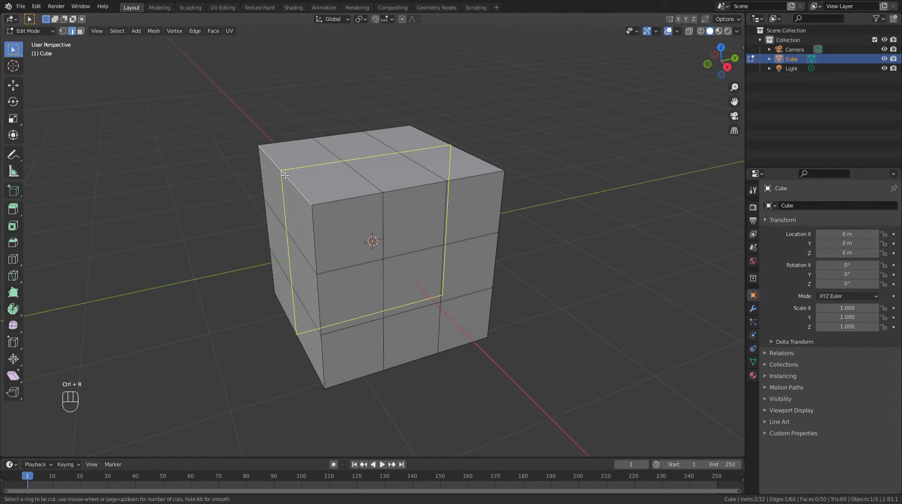
{"action": "left_click", "coordinate": [285, 176]}
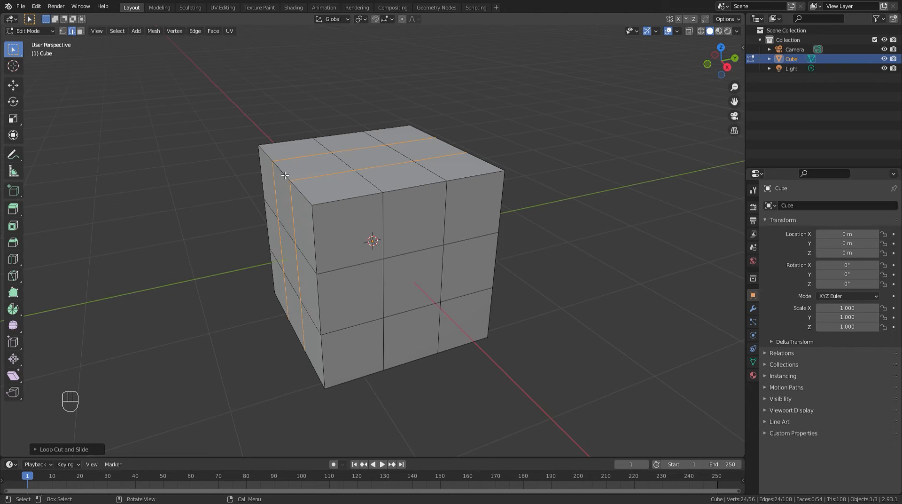
{"action": "mouse_move", "coordinate": [309, 190]}
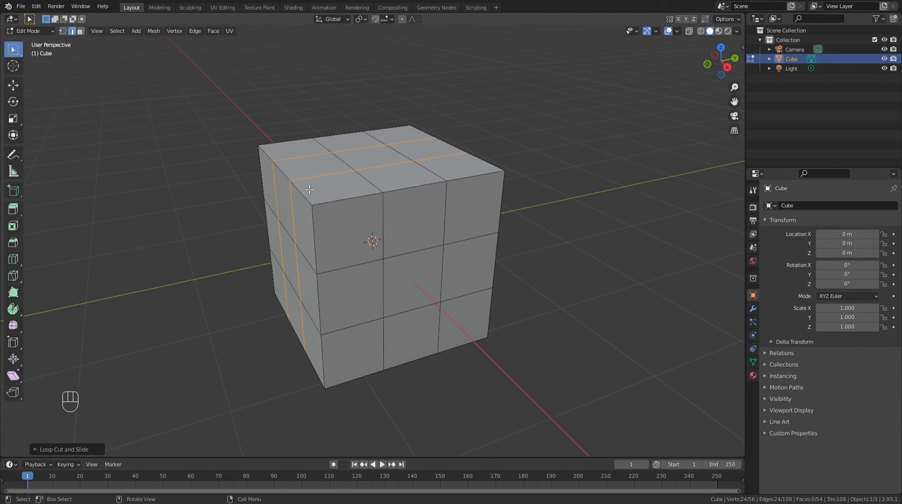
Deselect everything, try a knife cut, and undo the stray extra edge it left
{"action": "key", "text": "alt+a"}
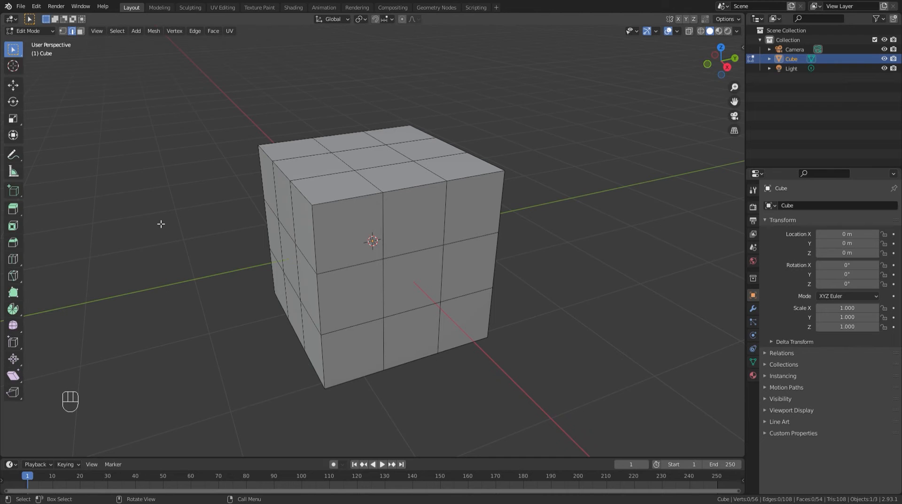
{"action": "key", "text": "k"}
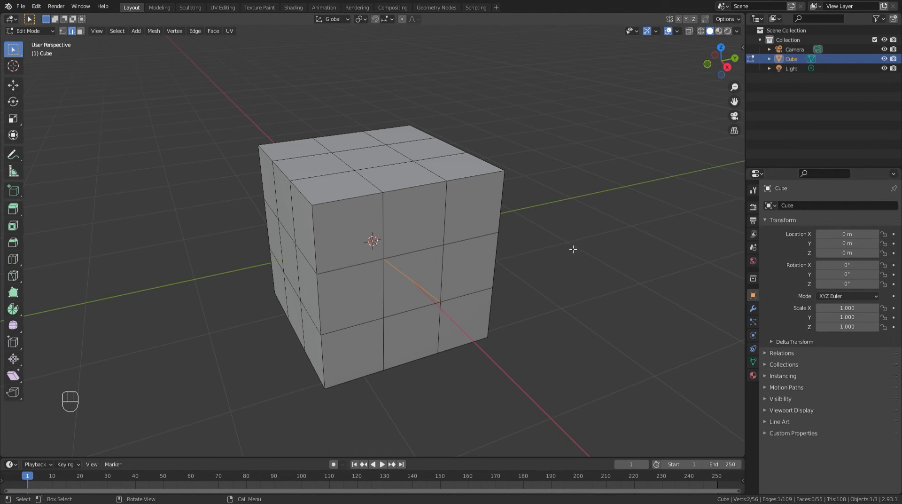
{"action": "mouse_move", "coordinate": [566, 251]}
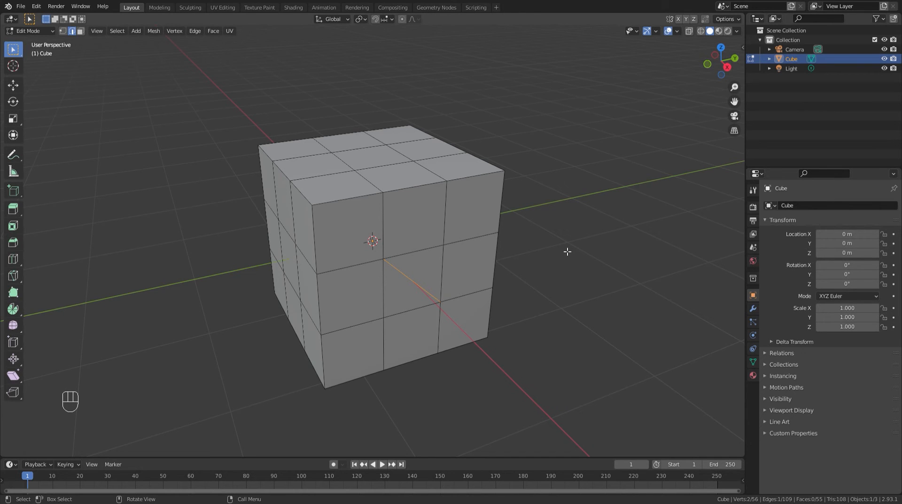
{"action": "key", "text": "ctrl+z"}
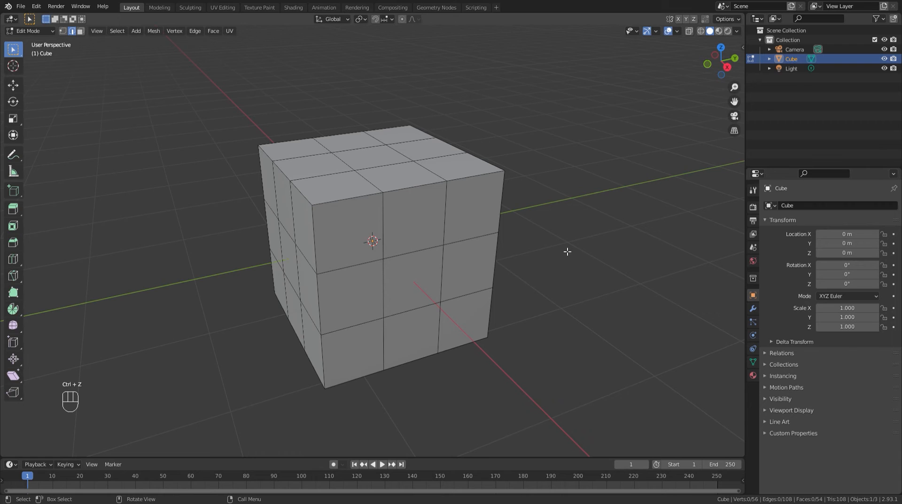
In the sidebar View settings, reduce the viewport Clip Start to 0.00001 m
{"action": "key", "text": "ctrl+z"}
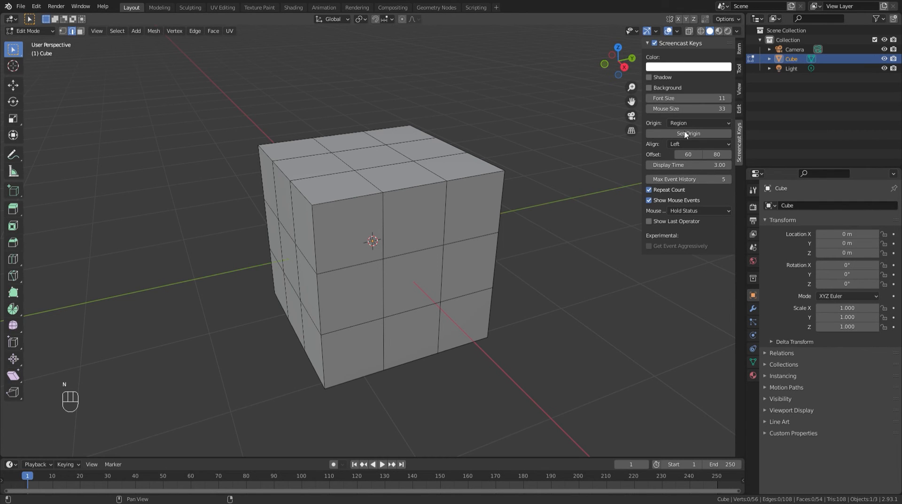
{"action": "mouse_move", "coordinate": [688, 133]}
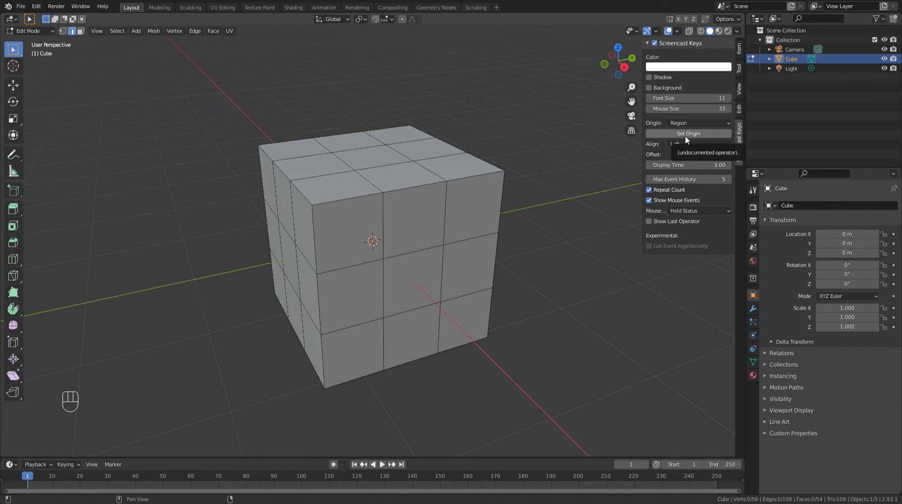
{"action": "left_click", "coordinate": [740, 89]}
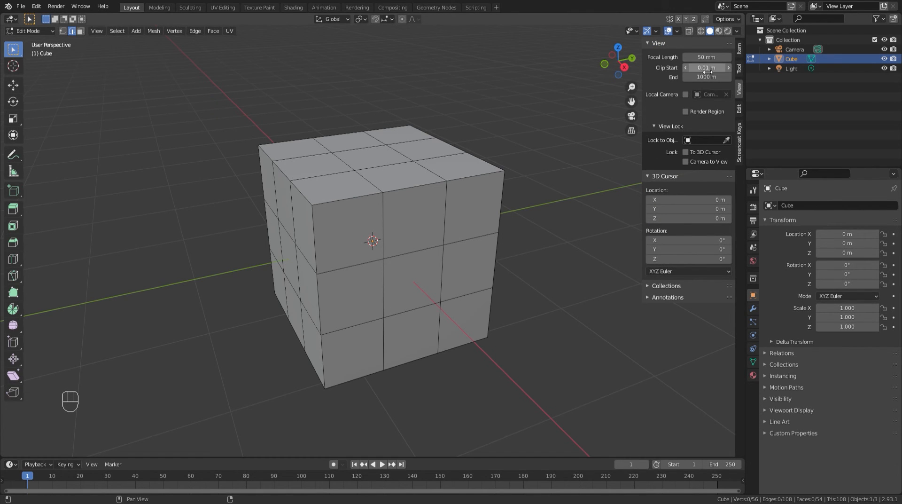
{"action": "left_click", "coordinate": [706, 67]}
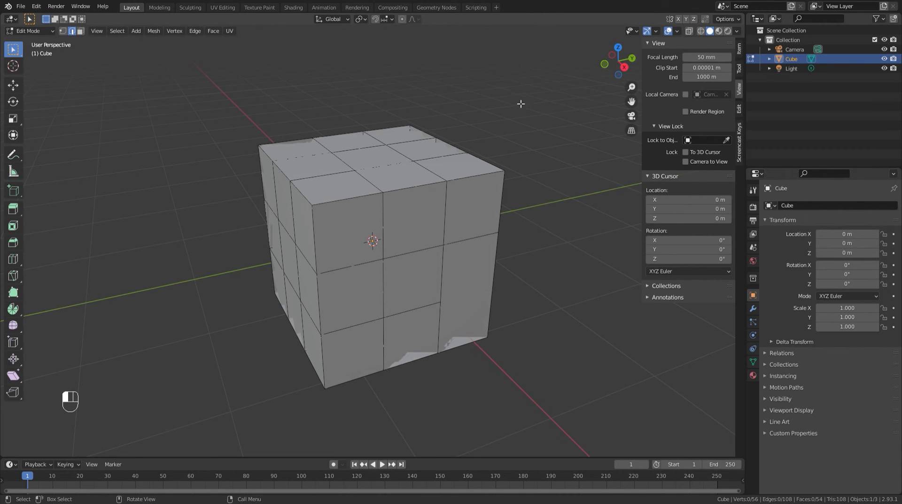
{"action": "mouse_move", "coordinate": [186, 224]}
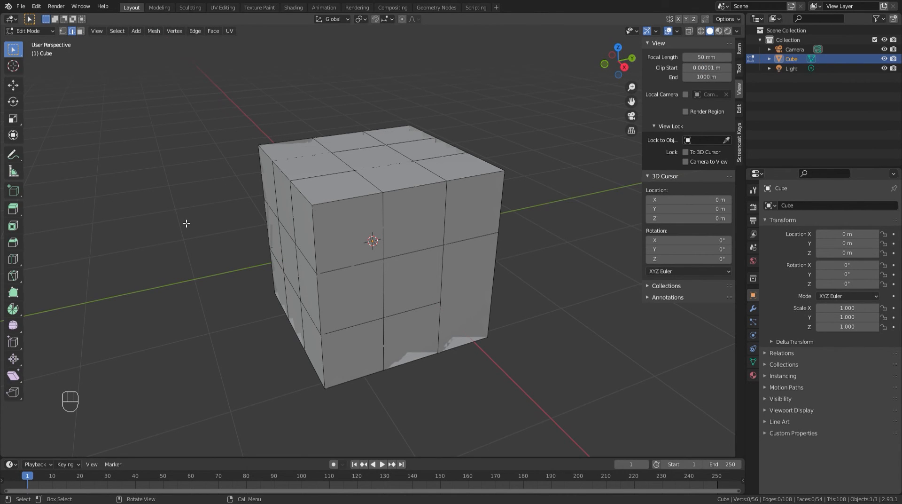
{"action": "key", "text": "k"}
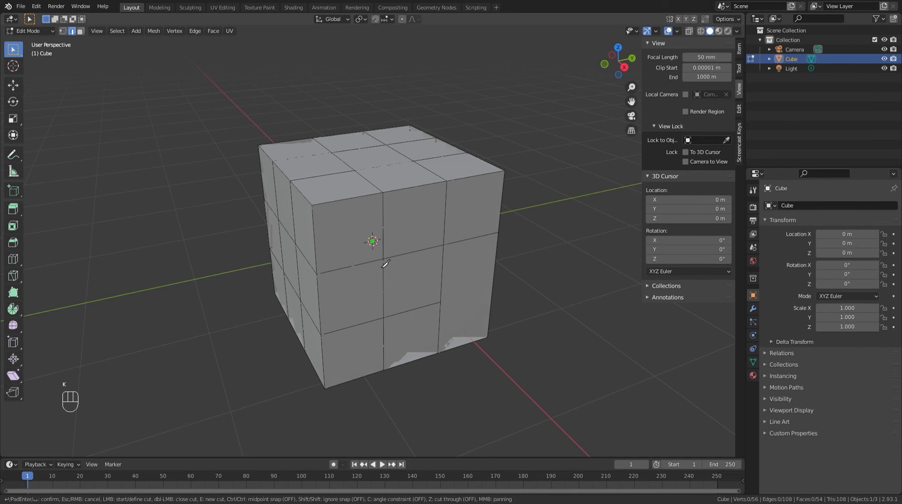
{"action": "mouse_move", "coordinate": [321, 342]}
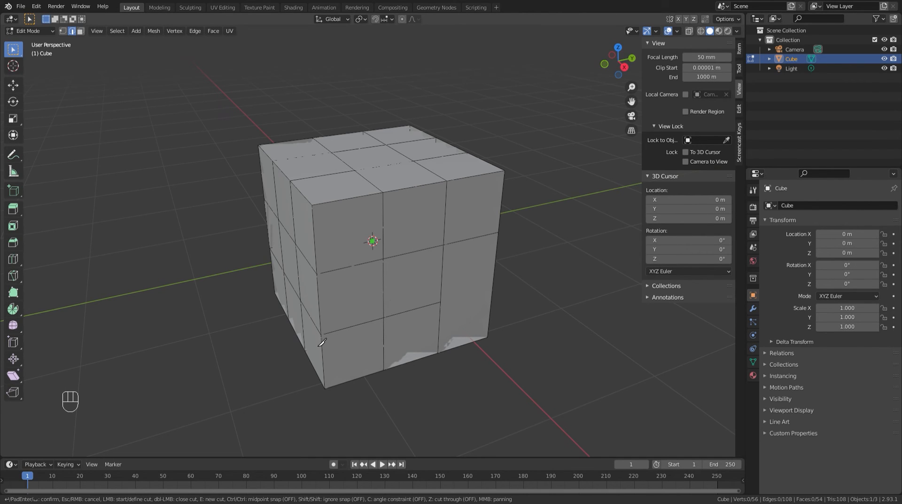
{"action": "mouse_move", "coordinate": [382, 205]}
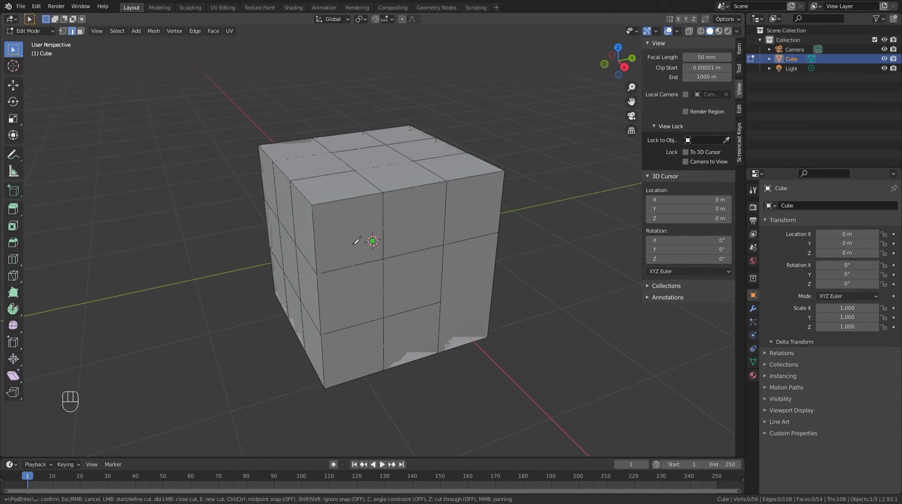
{"action": "mouse_move", "coordinate": [384, 323]}
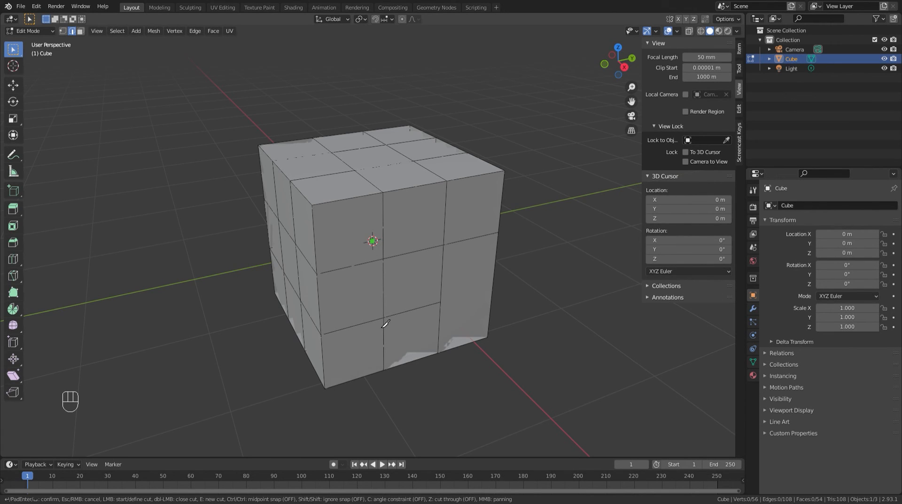
{"action": "mouse_move", "coordinate": [321, 276]}
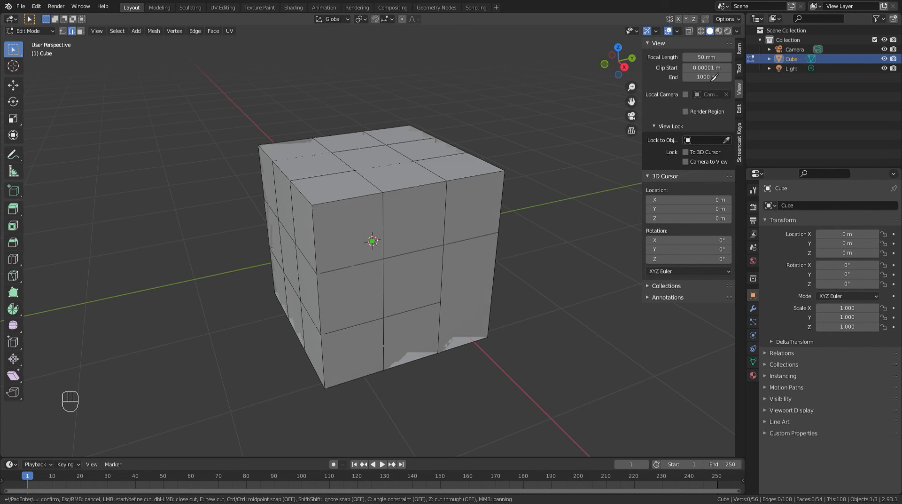
{"action": "mouse_move", "coordinate": [508, 112]}
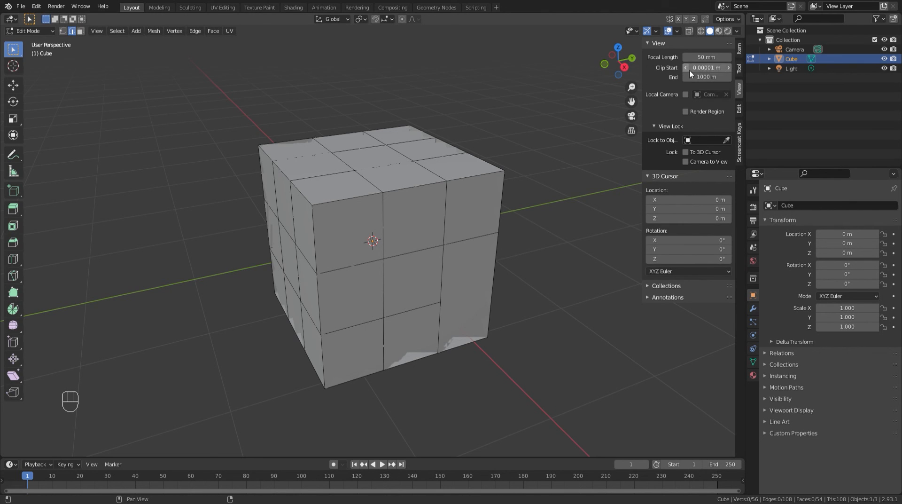
Restore Clip Start to 0.001 m and start the Knife tool on the cube
{"action": "left_click", "coordinate": [705, 68]}
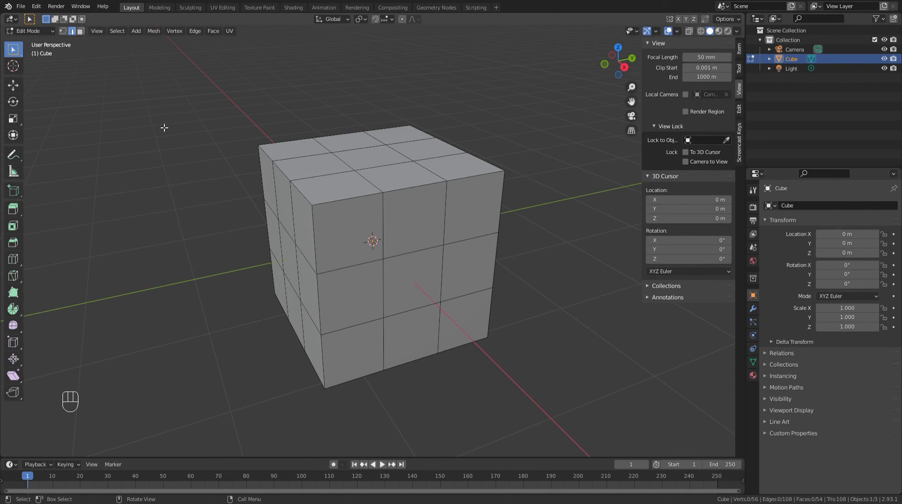
{"action": "key", "text": "k"}
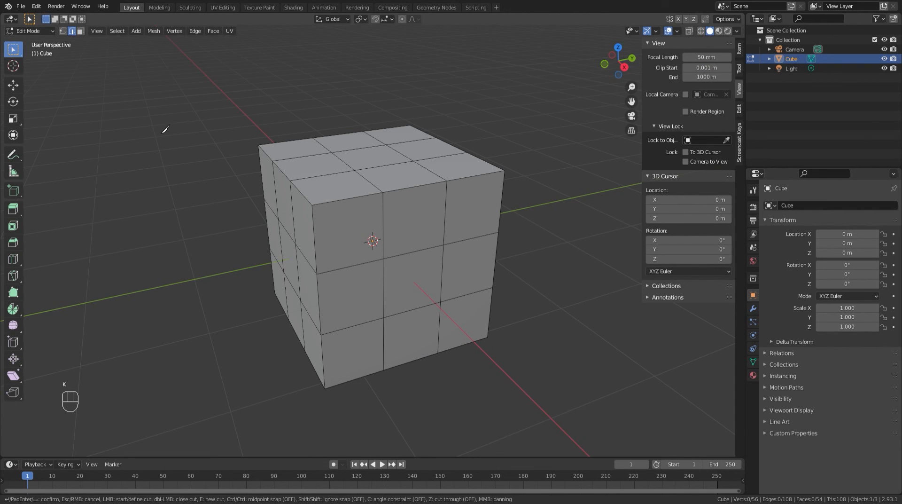